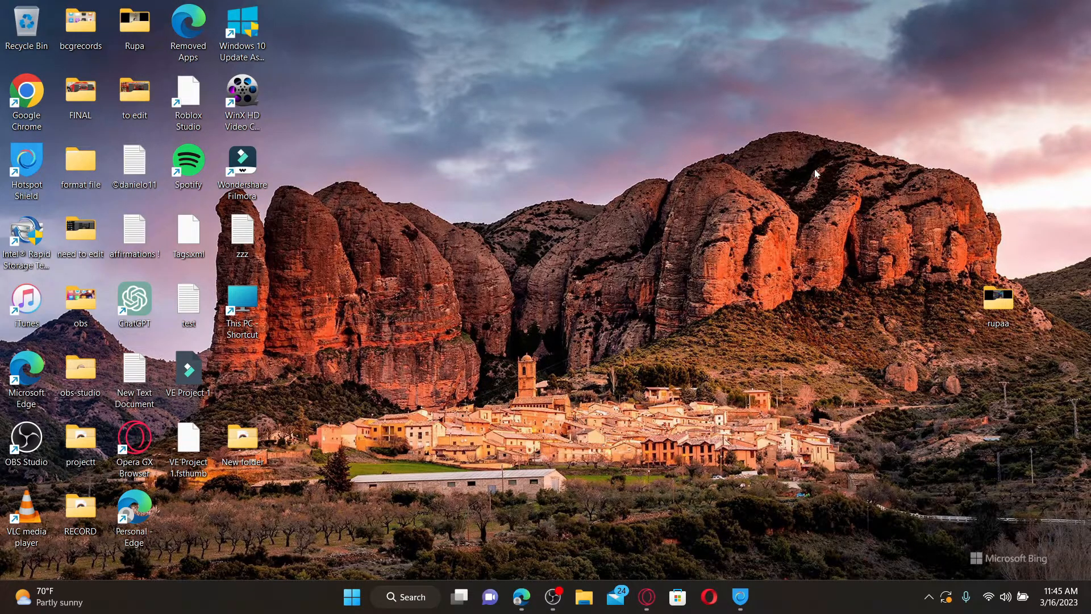
pyautogui.moveTo(437, 342)
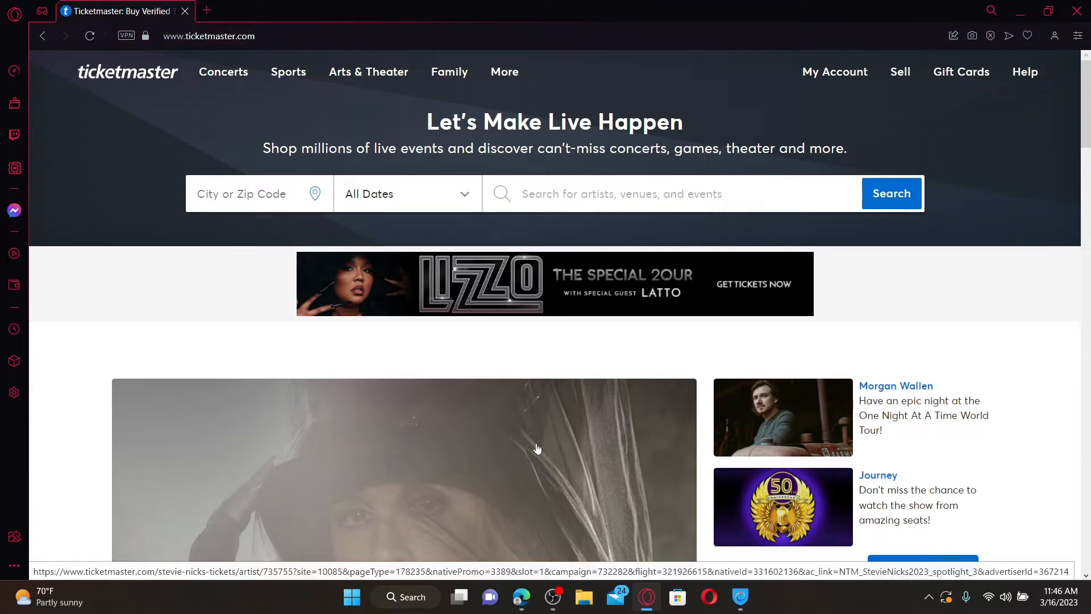
# Step: Go to the Account Overview page from the My Account menu
pyautogui.click(834, 71)
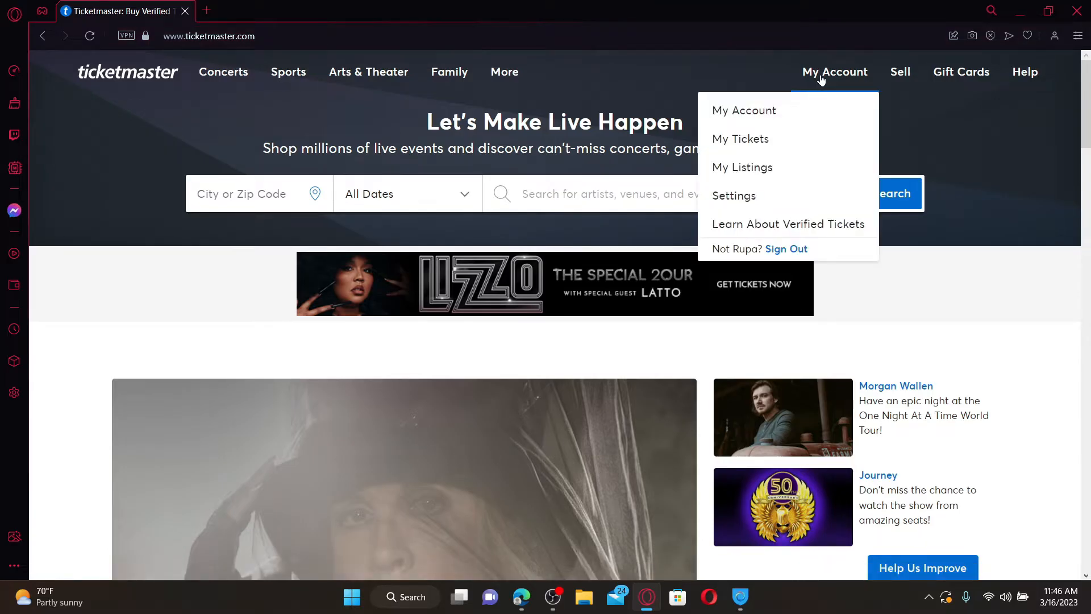
pyautogui.moveTo(743, 109)
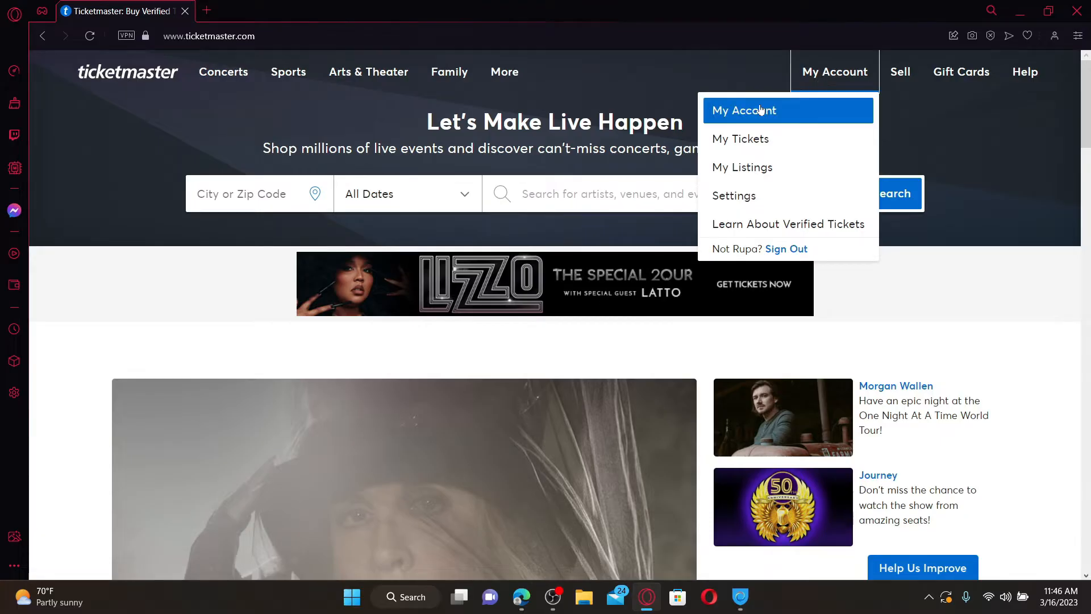
pyautogui.click(744, 110)
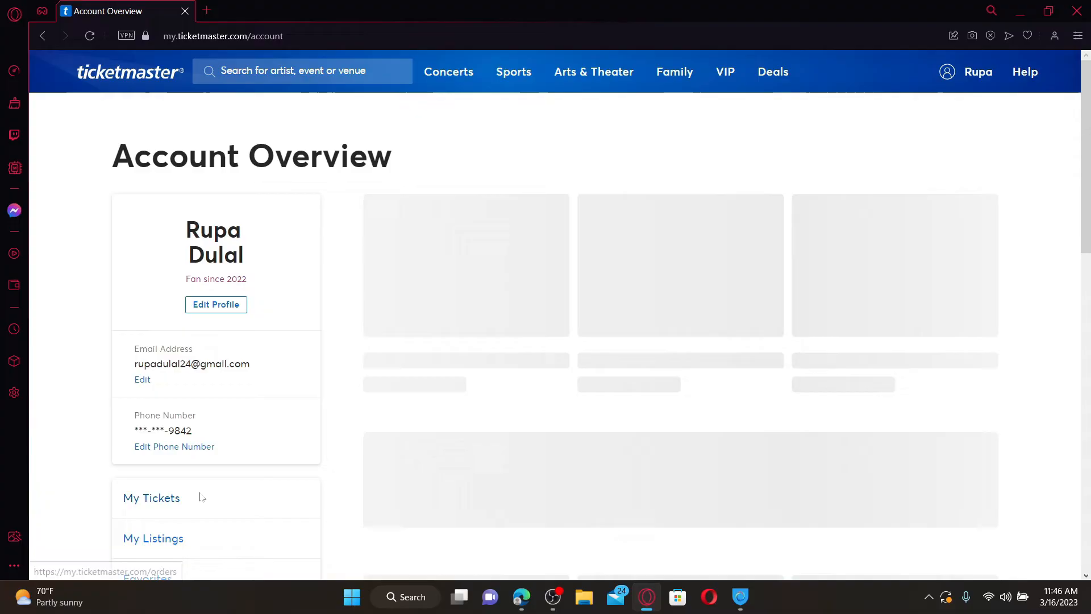
# Step: Open Payment Options from the account sidebar
pyautogui.scroll(-3)
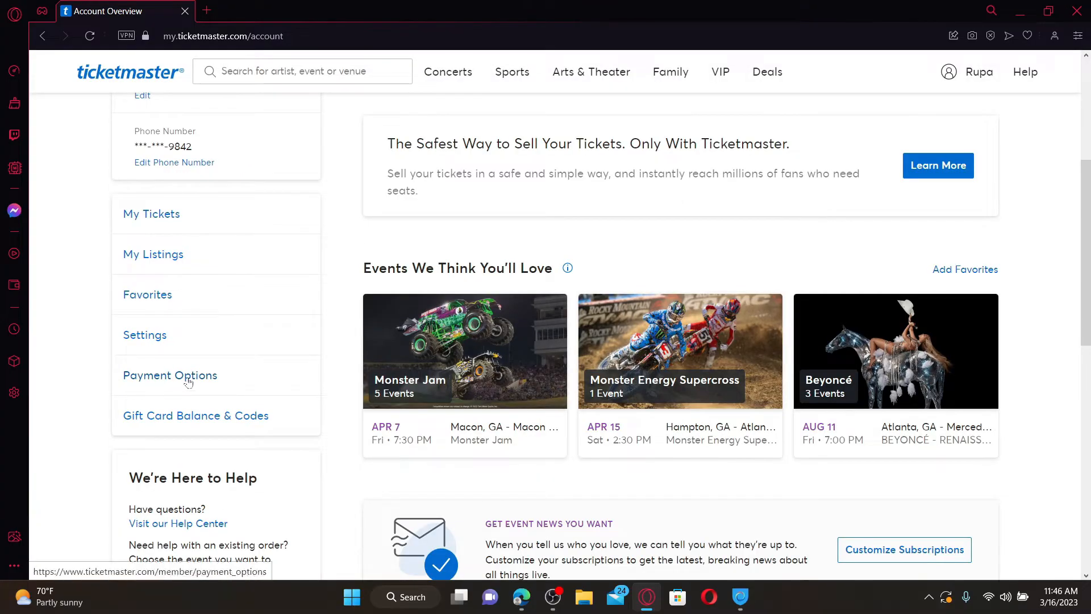
pyautogui.click(170, 375)
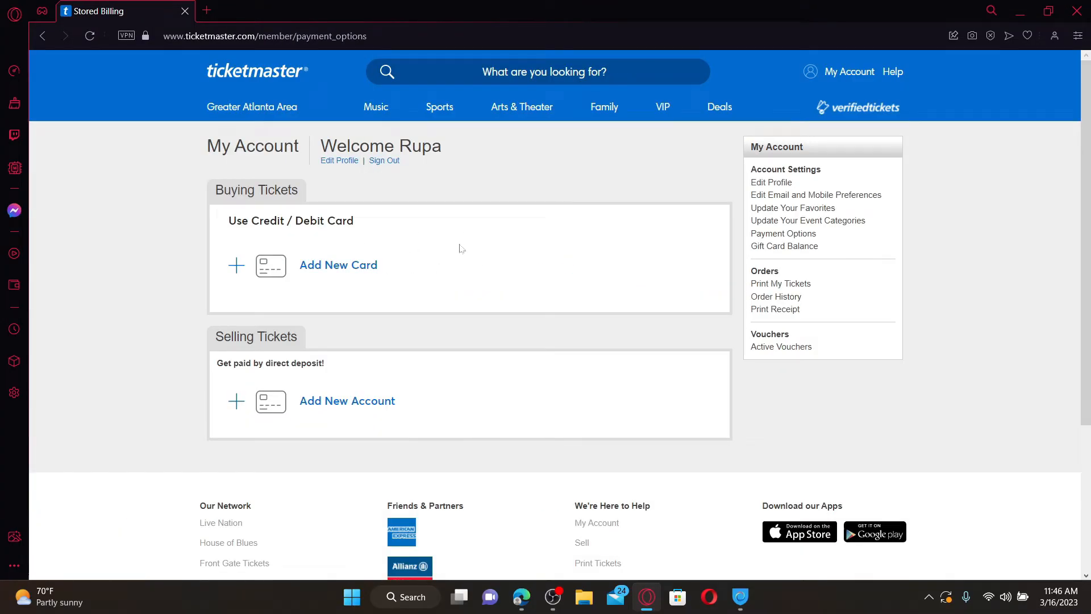
pyautogui.moveTo(407, 264)
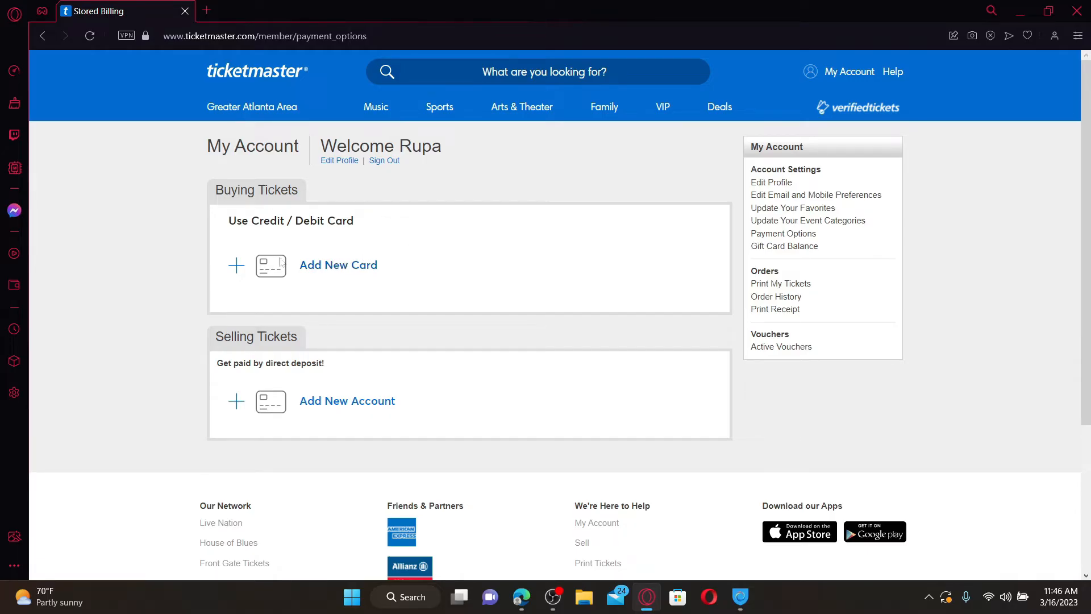
pyautogui.click(338, 264)
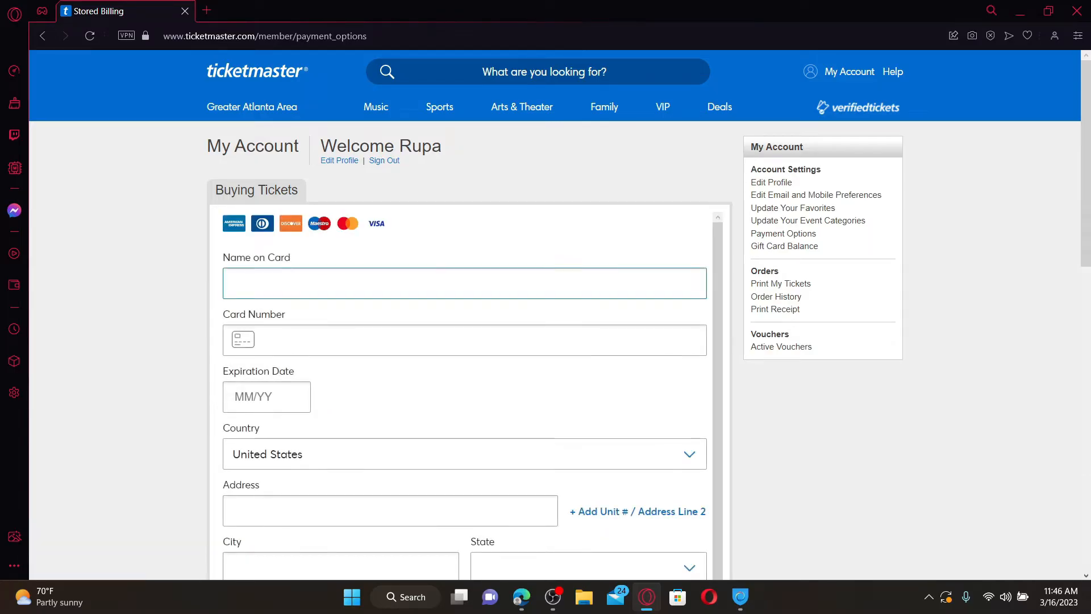
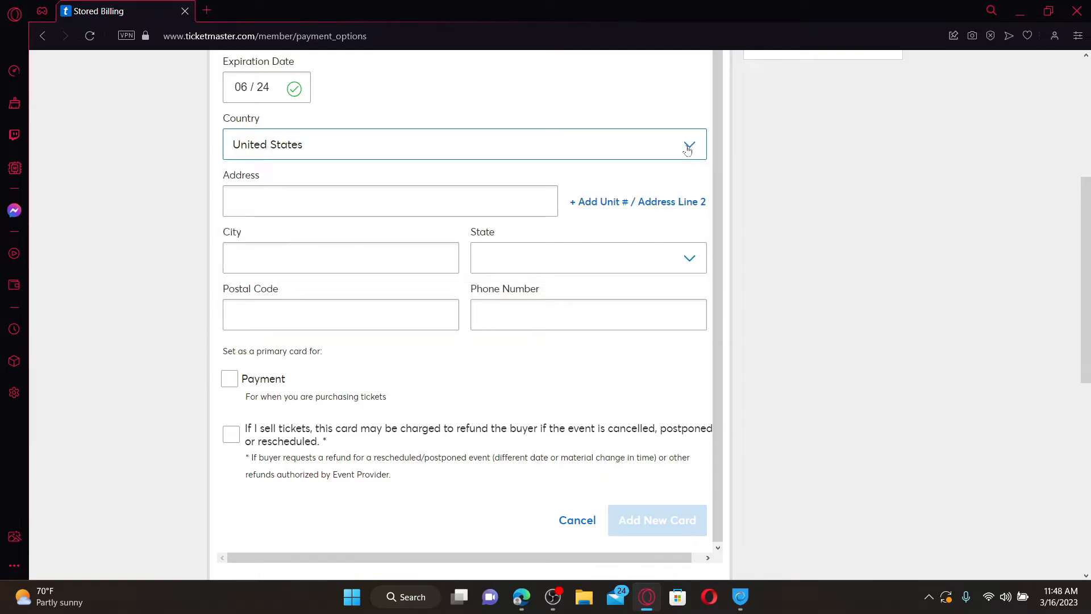
# Step: Fill the billing address, choosing Chattahoochee as the city suggestion
pyautogui.click(390, 201)
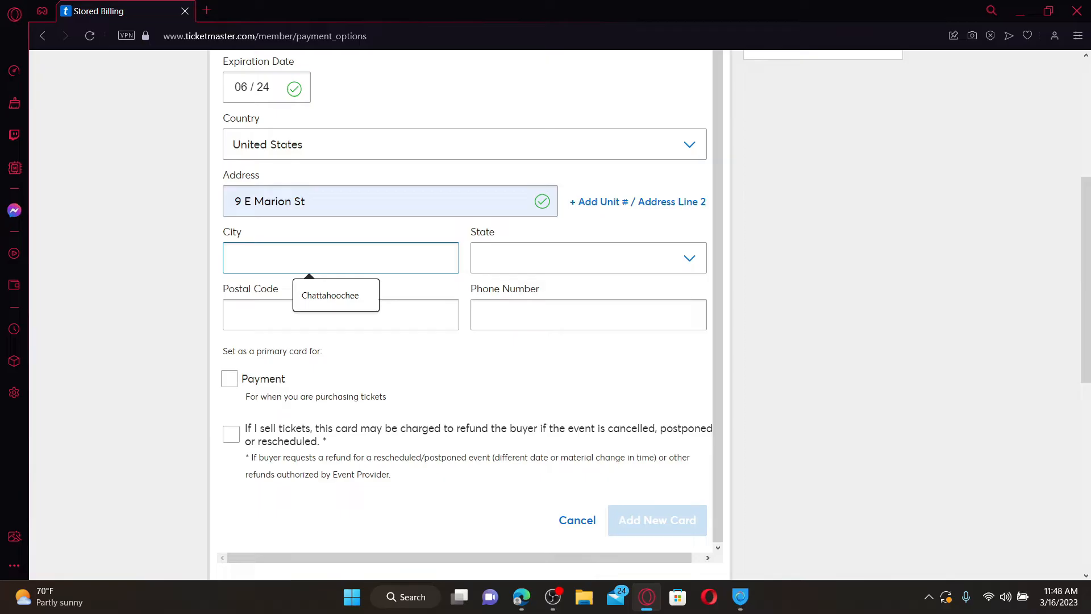
pyautogui.click(330, 295)
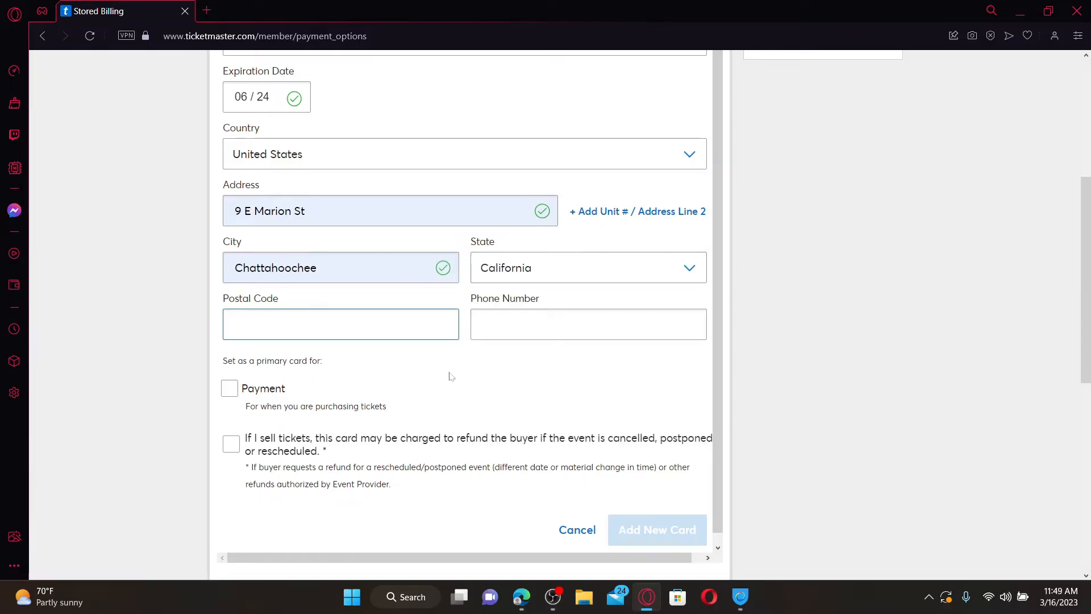